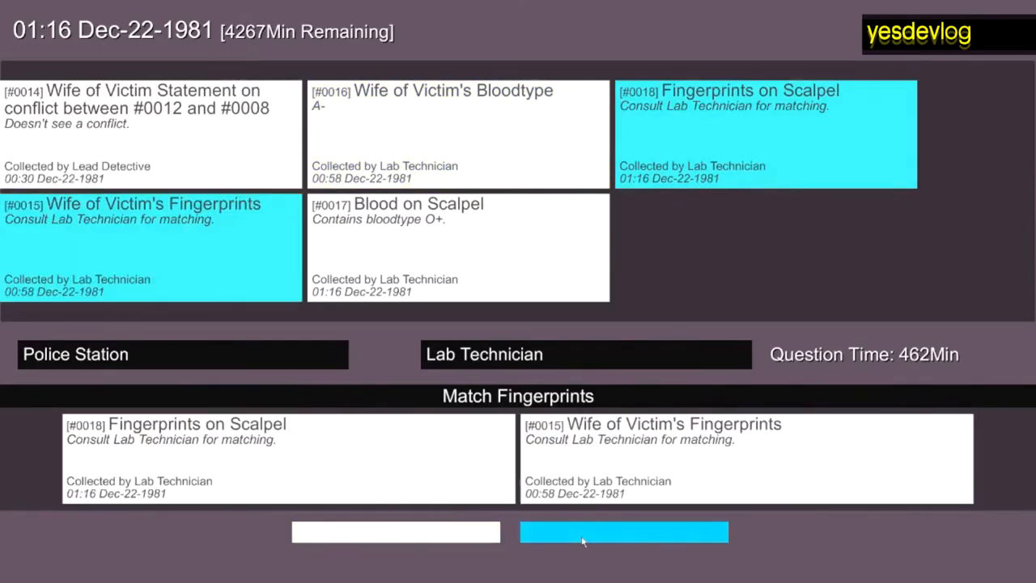
# Scroll the Restricted-RPS itch.io page past trailers and changelog down to the Download Now section
pyautogui.click(624, 531)
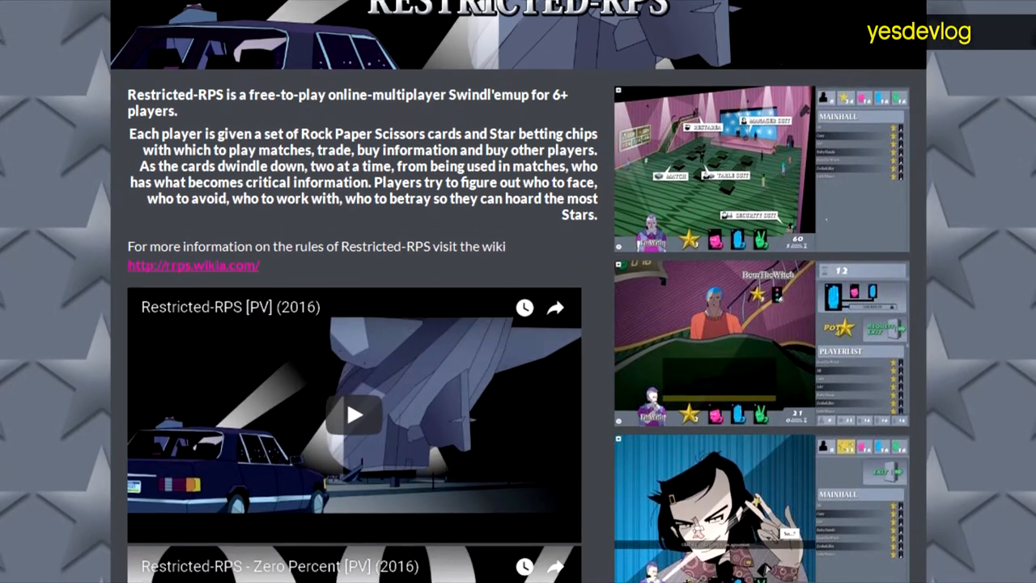
pyautogui.scroll(-3)
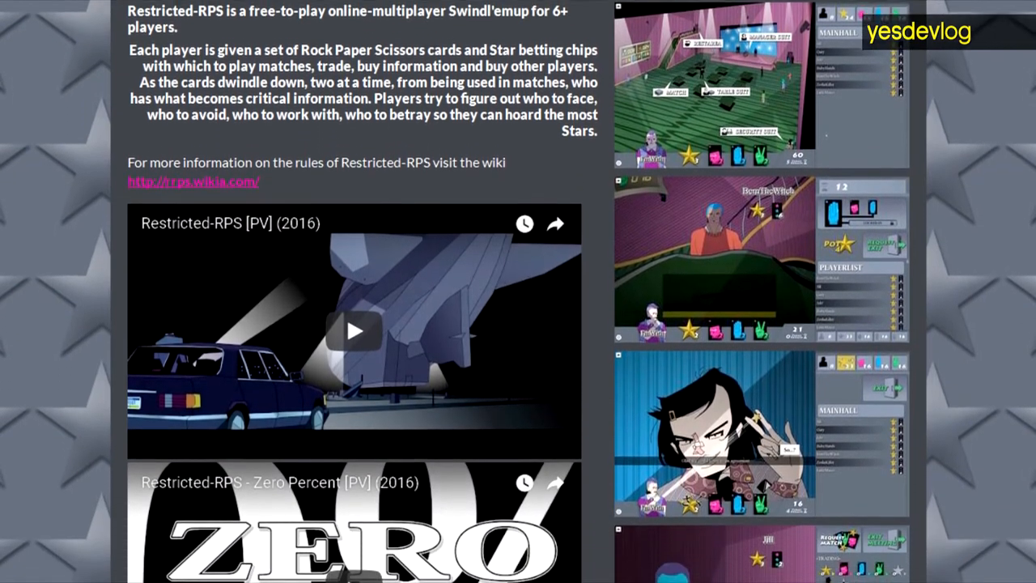
pyautogui.scroll(-3)
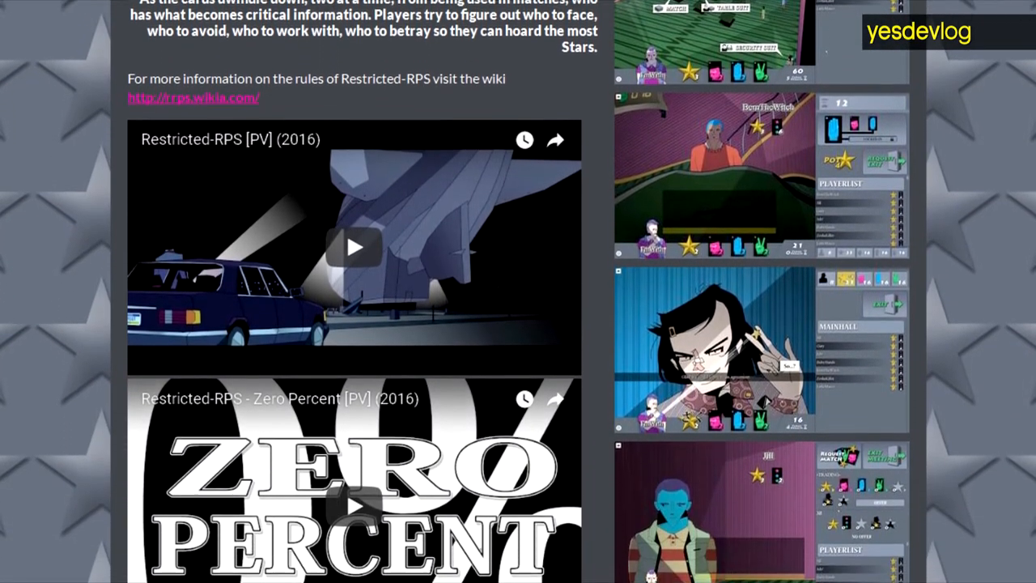
pyautogui.scroll(-3)
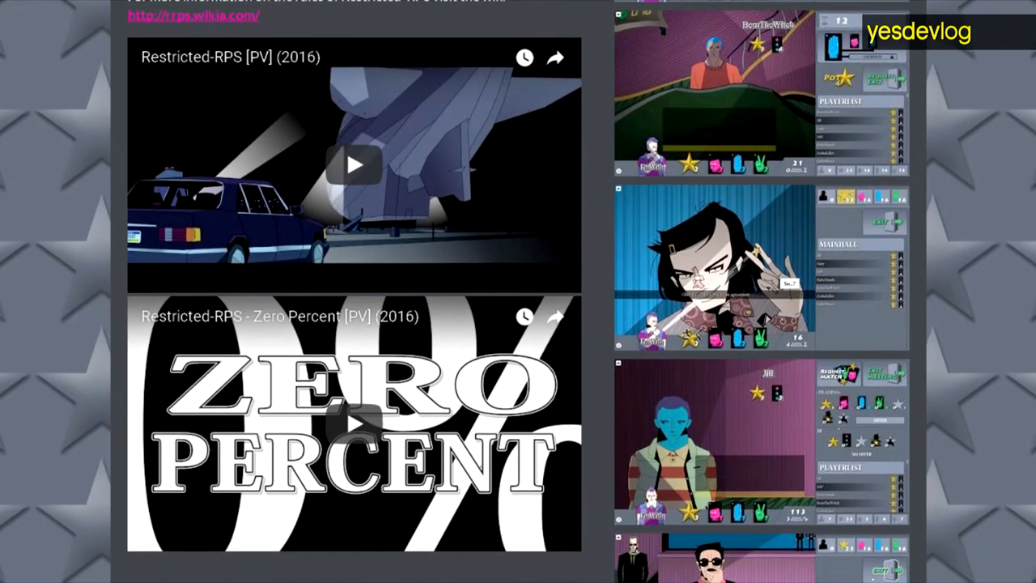
pyautogui.scroll(-3)
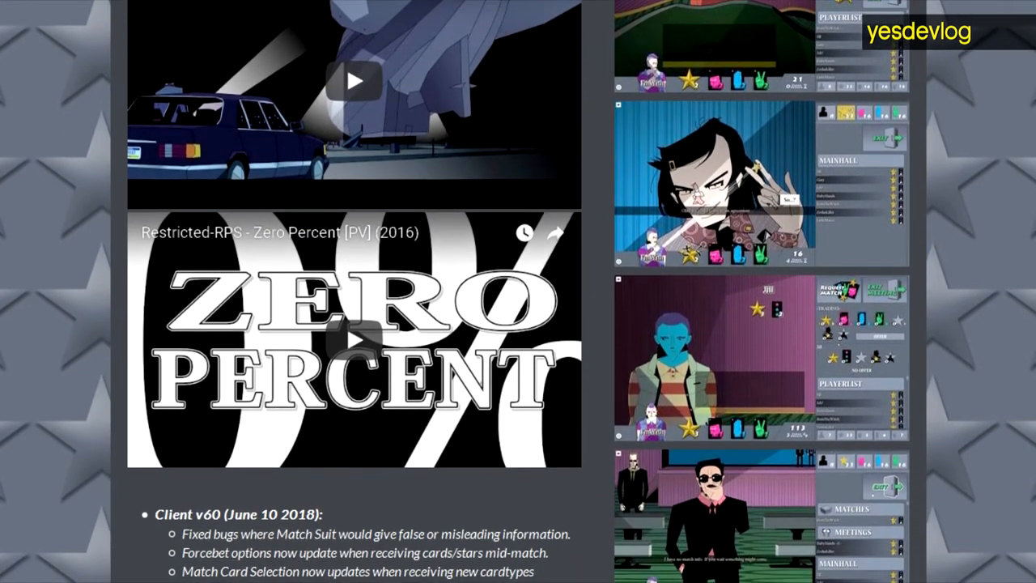
pyautogui.scroll(-3)
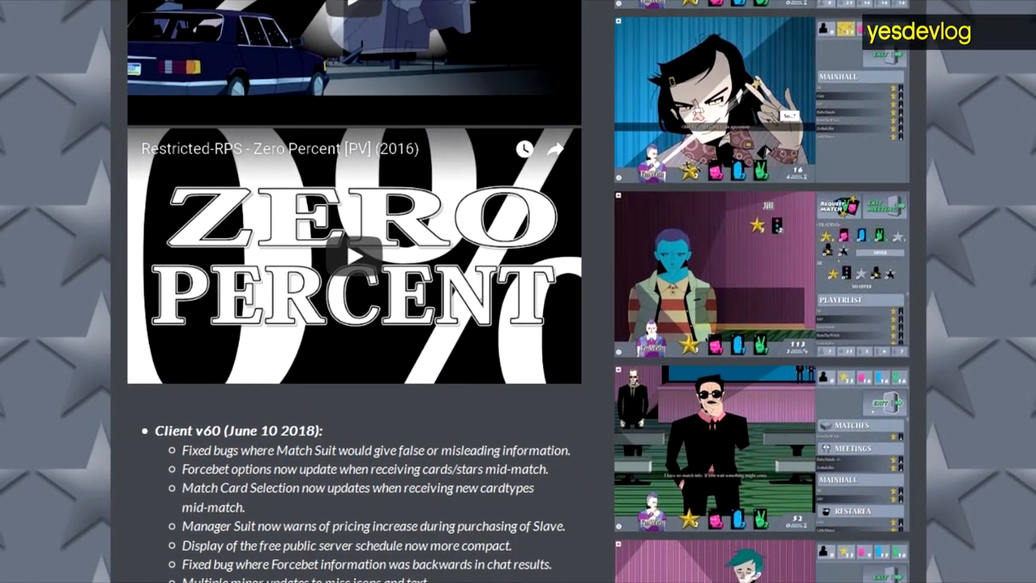
pyautogui.scroll(-3)
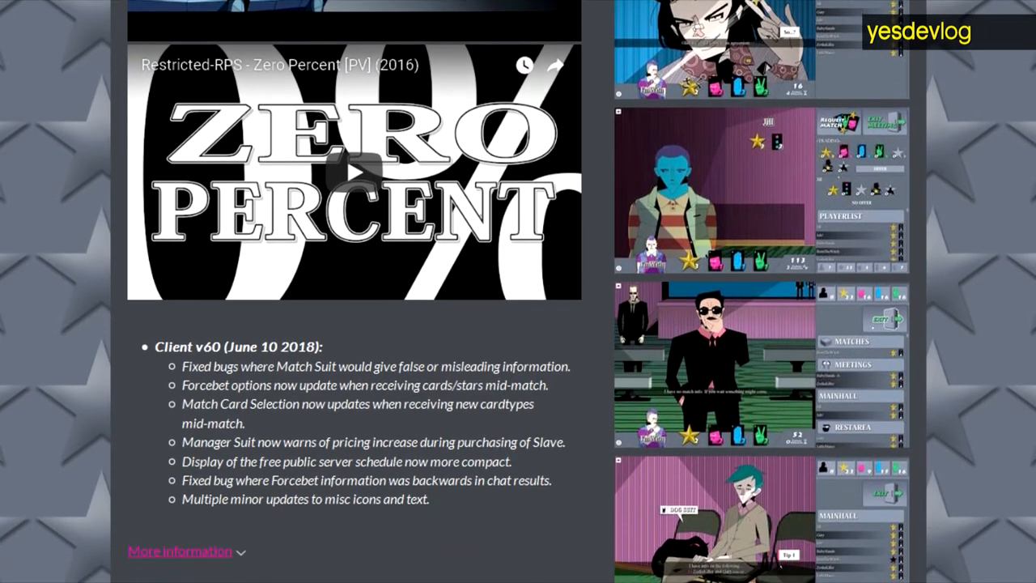
pyautogui.scroll(-3)
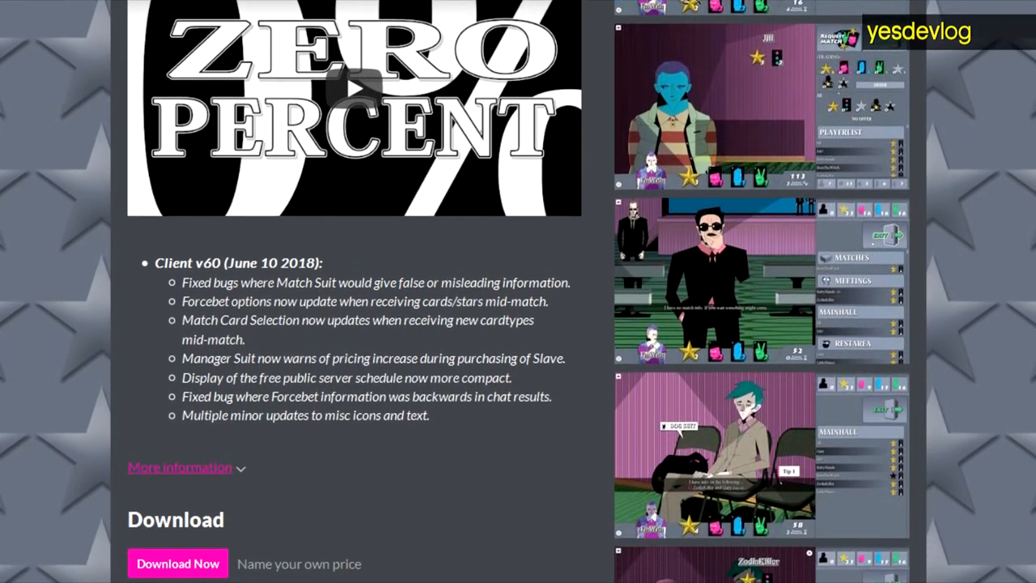
pyautogui.scroll(-3)
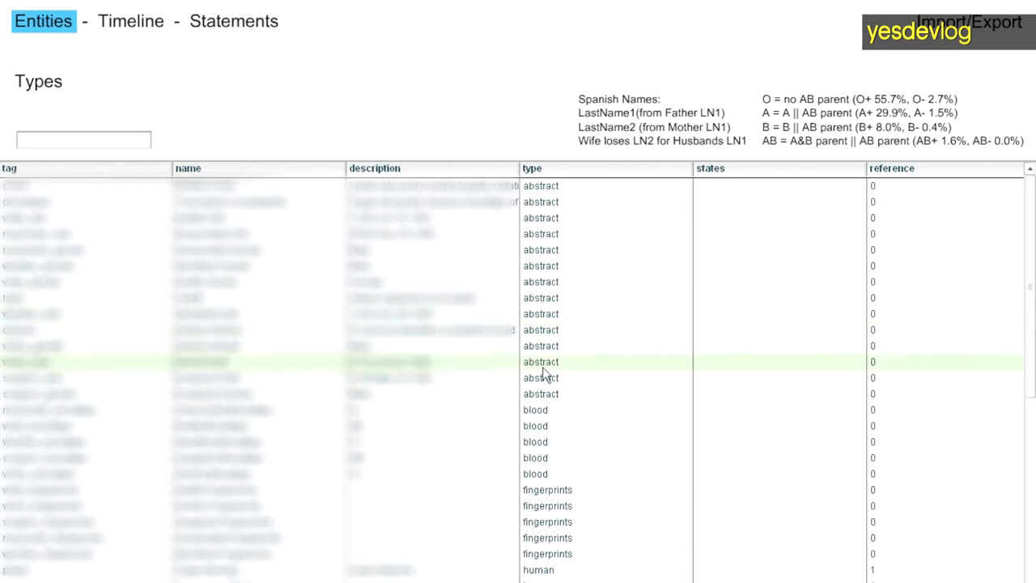
pyautogui.click(233, 21)
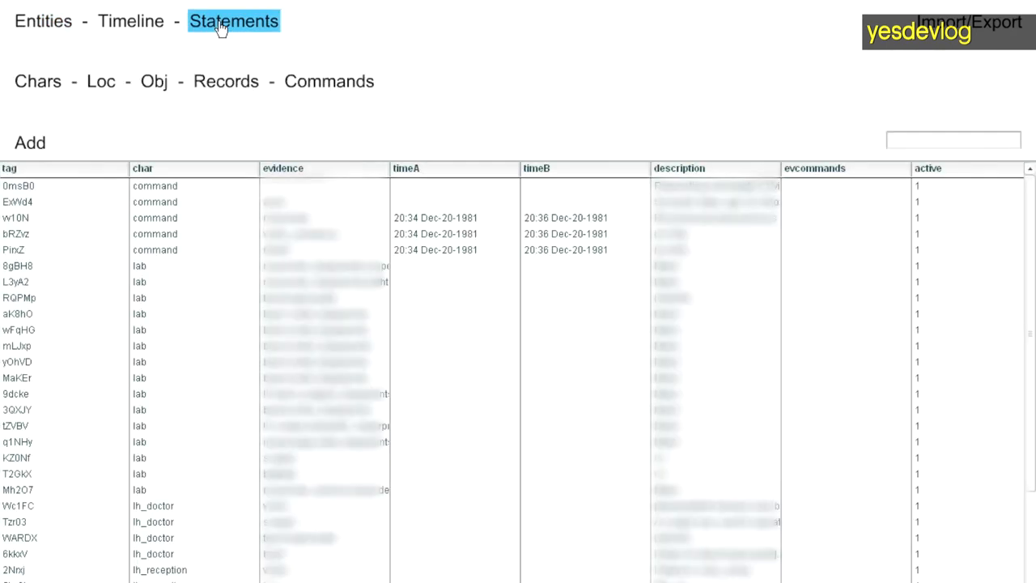
pyautogui.moveTo(147, 26)
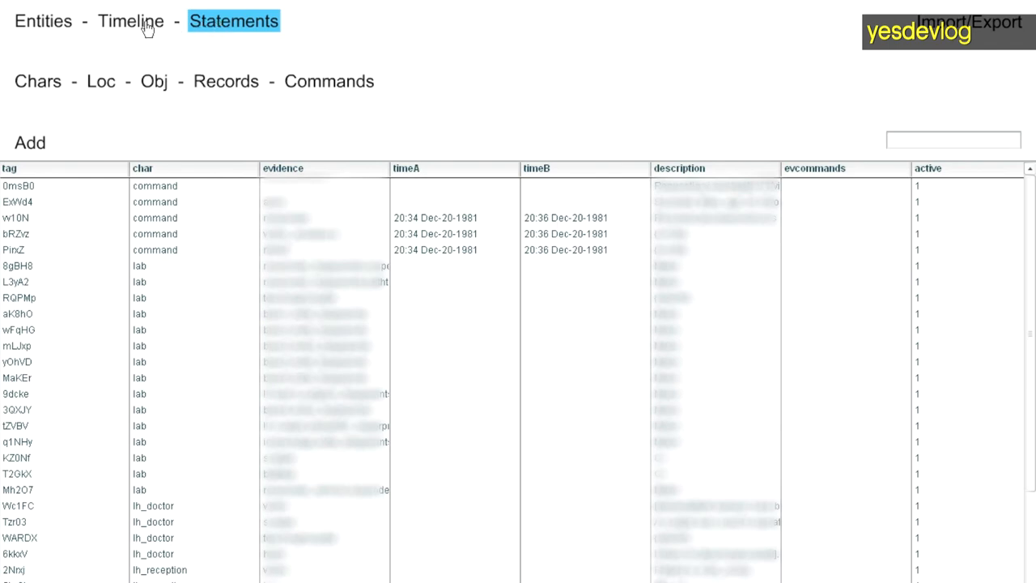
pyautogui.click(42, 19)
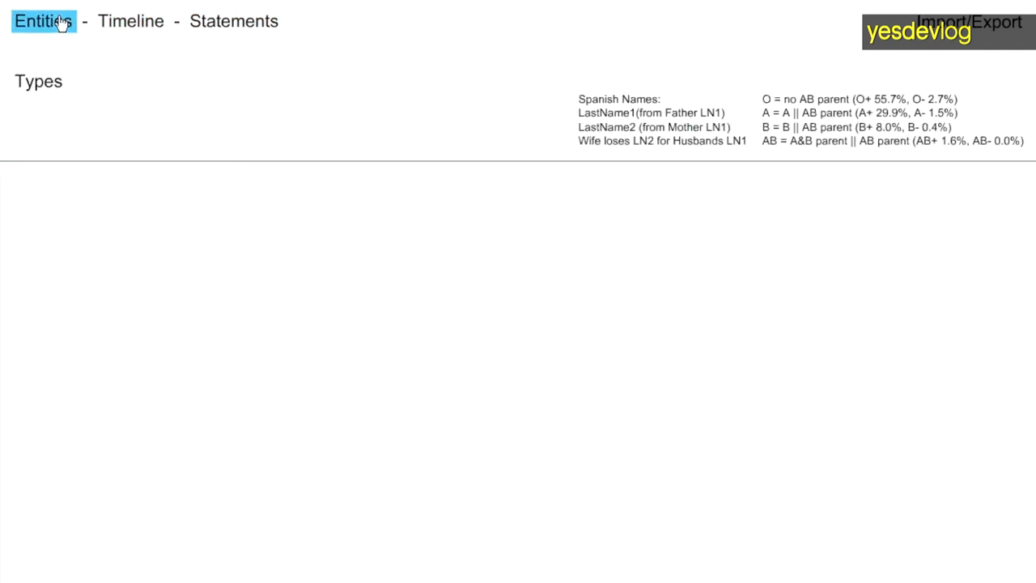
pyautogui.click(42, 20)
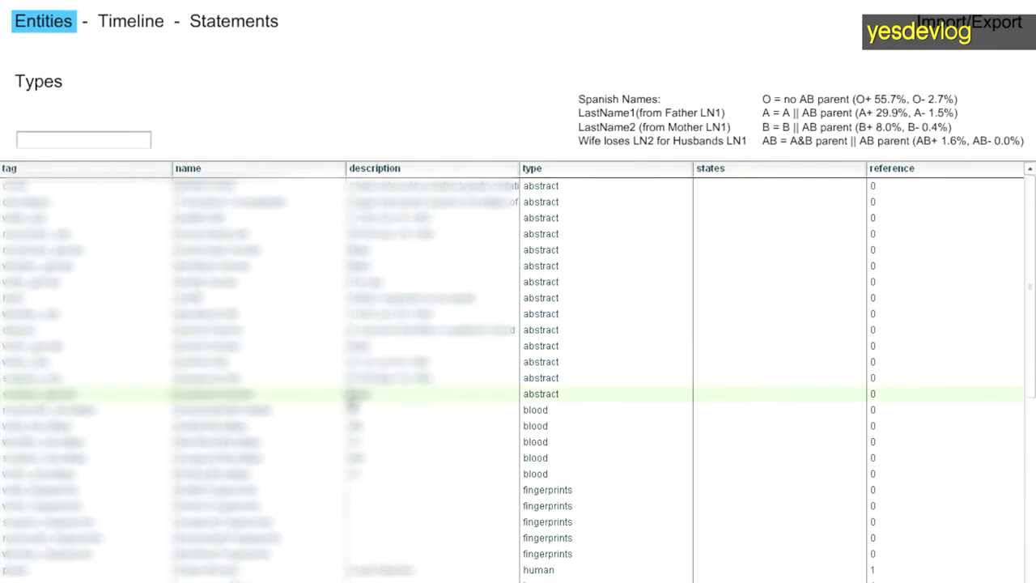
pyautogui.moveTo(376, 494)
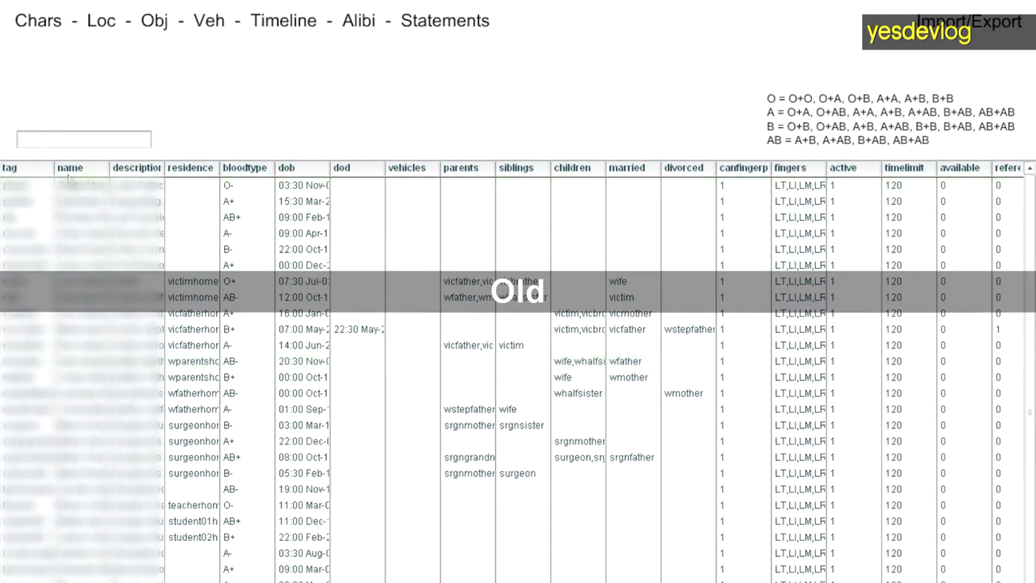
# Show the old Chars and Obj tables, then the unified Entities table down to its location and object rows
pyautogui.click(42, 19)
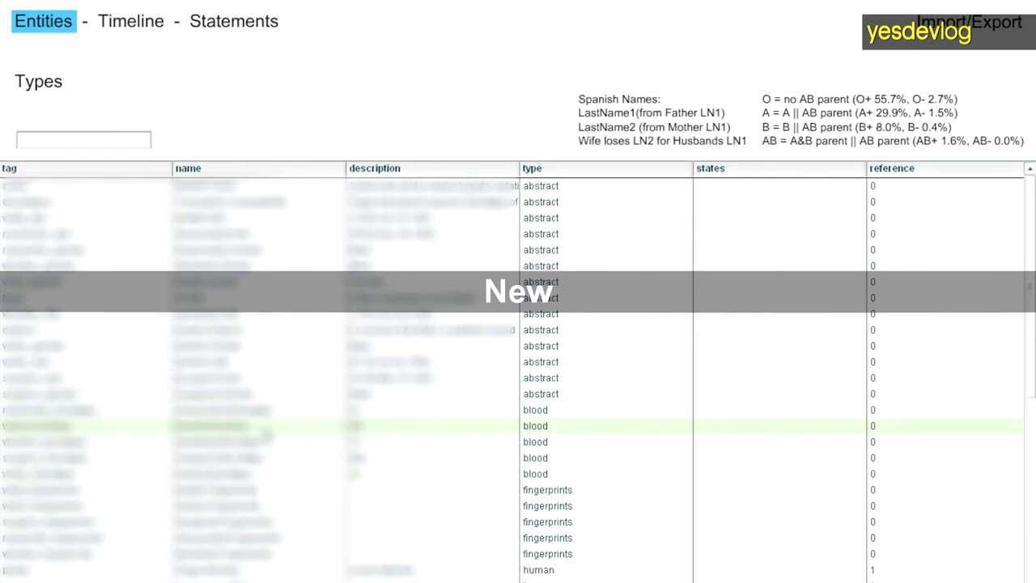
pyautogui.click(156, 19)
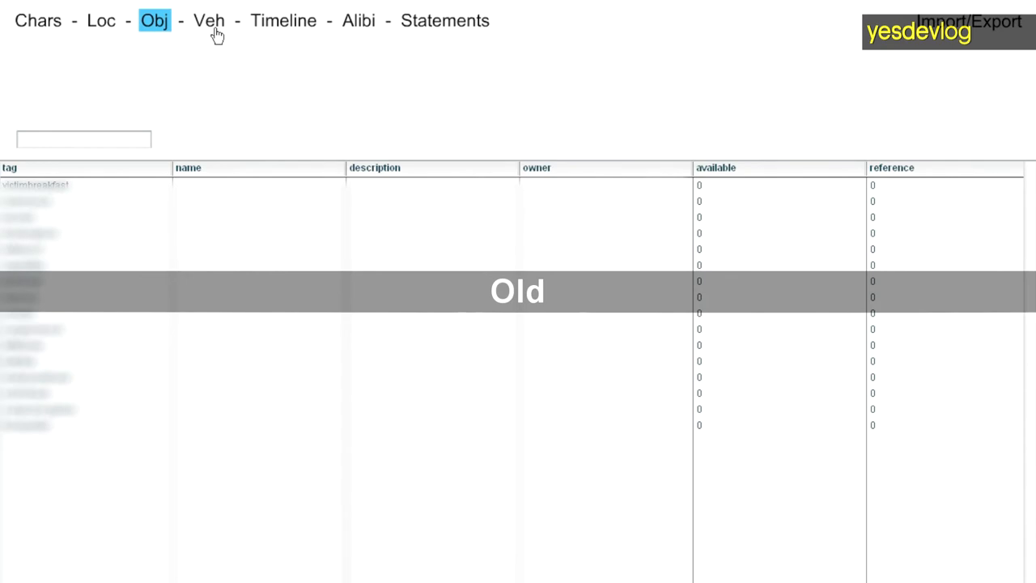
pyautogui.click(283, 20)
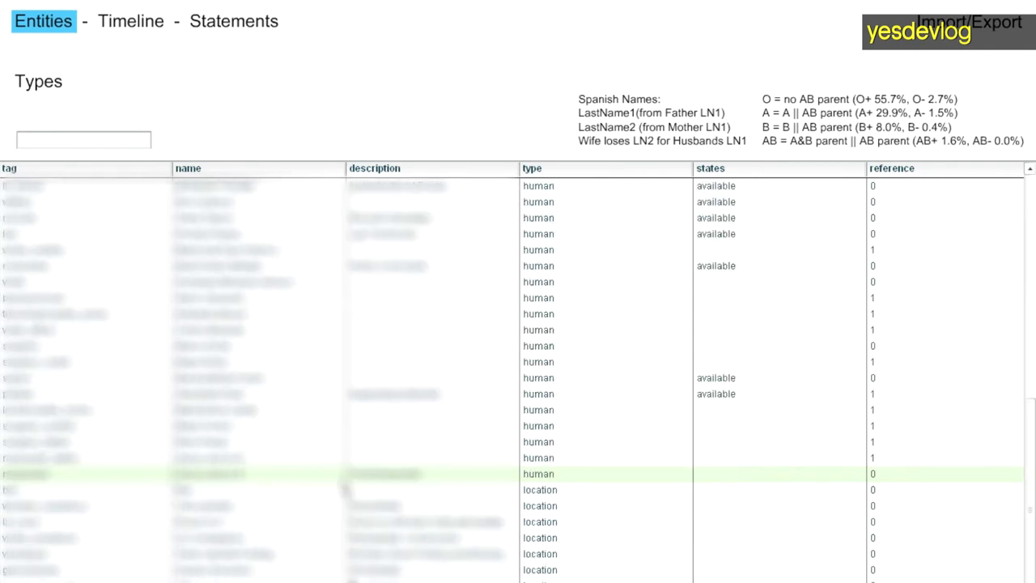
pyautogui.scroll(-3)
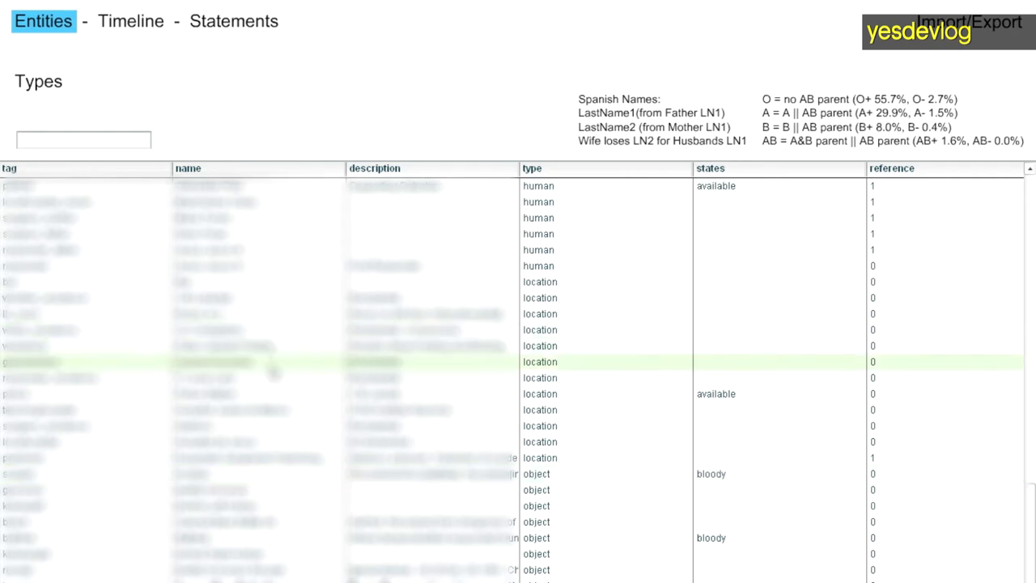
# Filter the entity types by 'new' and select the newchar character entry
pyautogui.click(82, 139)
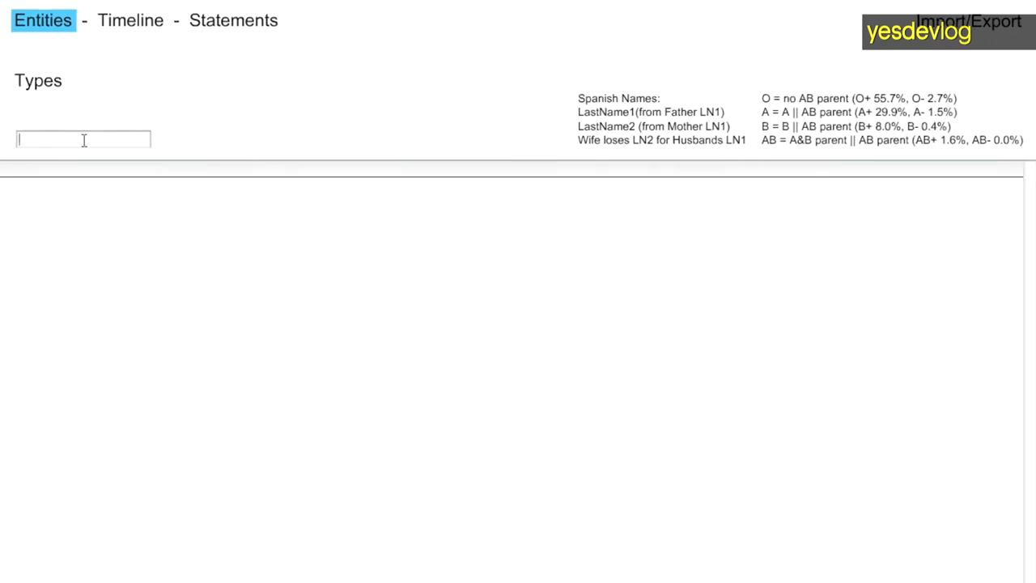
pyautogui.write('newchar')
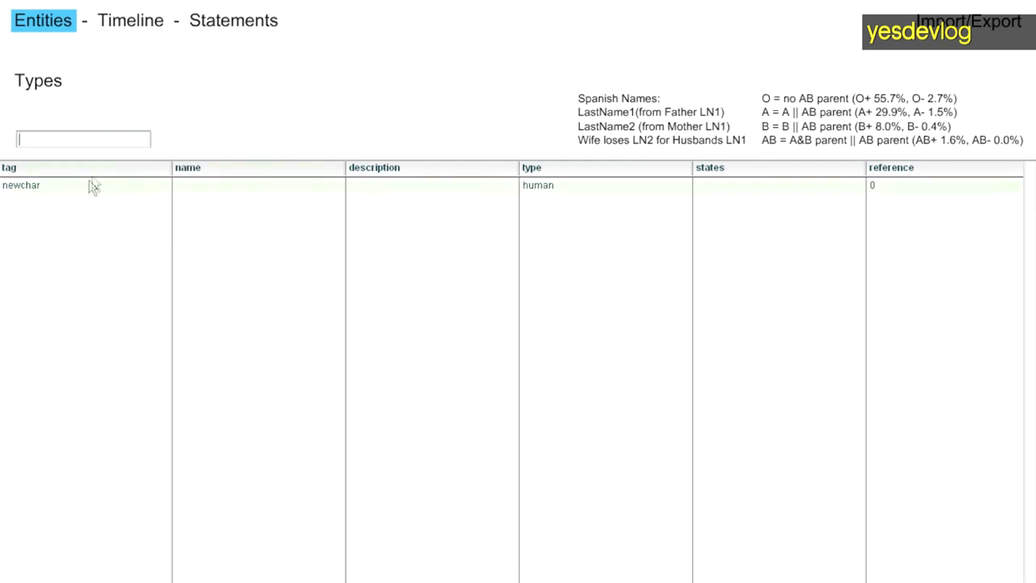
pyautogui.click(21, 185)
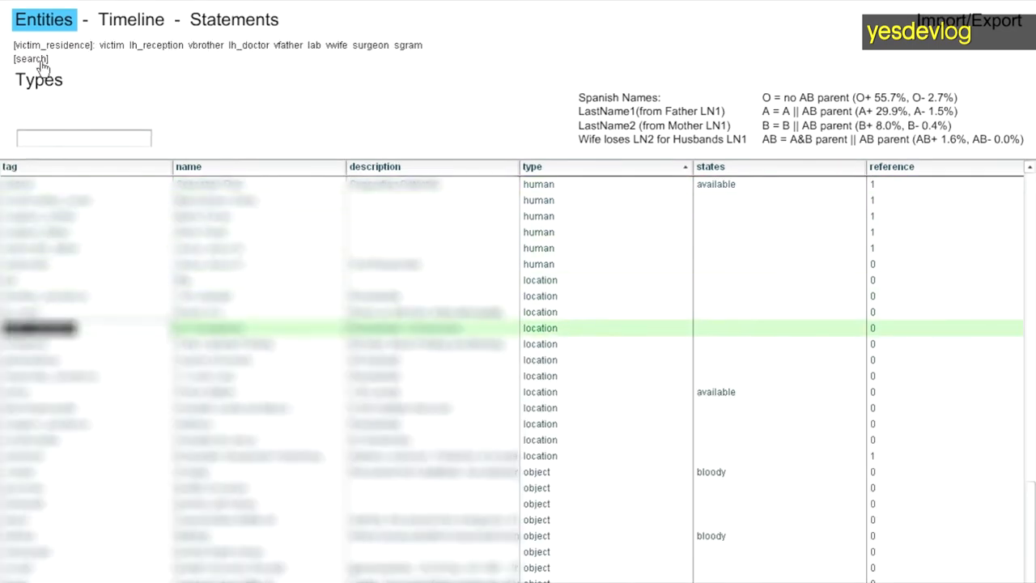
# Browse the Statements table down to the victim rows, then return to newchar's boilerplate entities
pyautogui.click(233, 19)
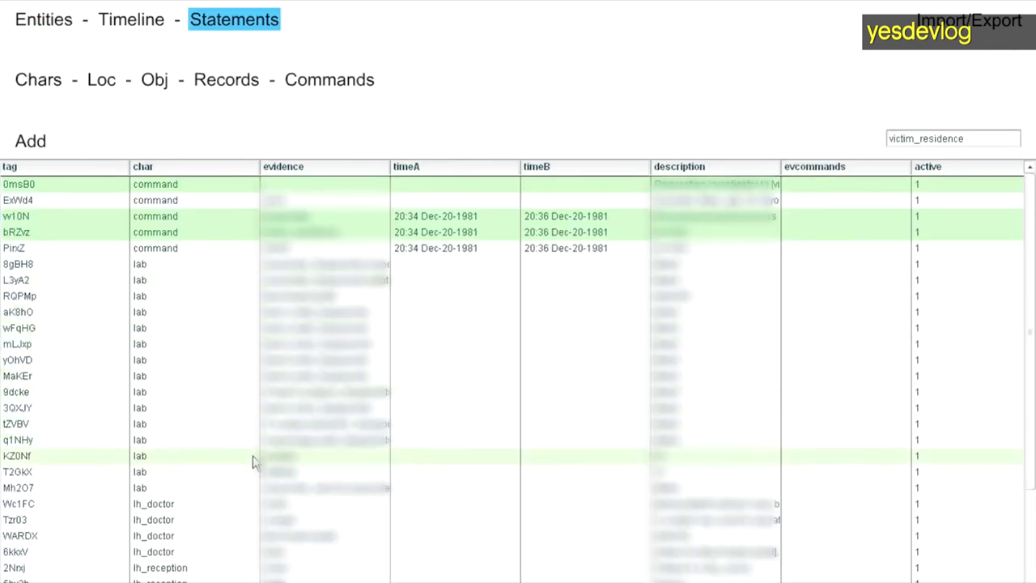
pyautogui.scroll(-3)
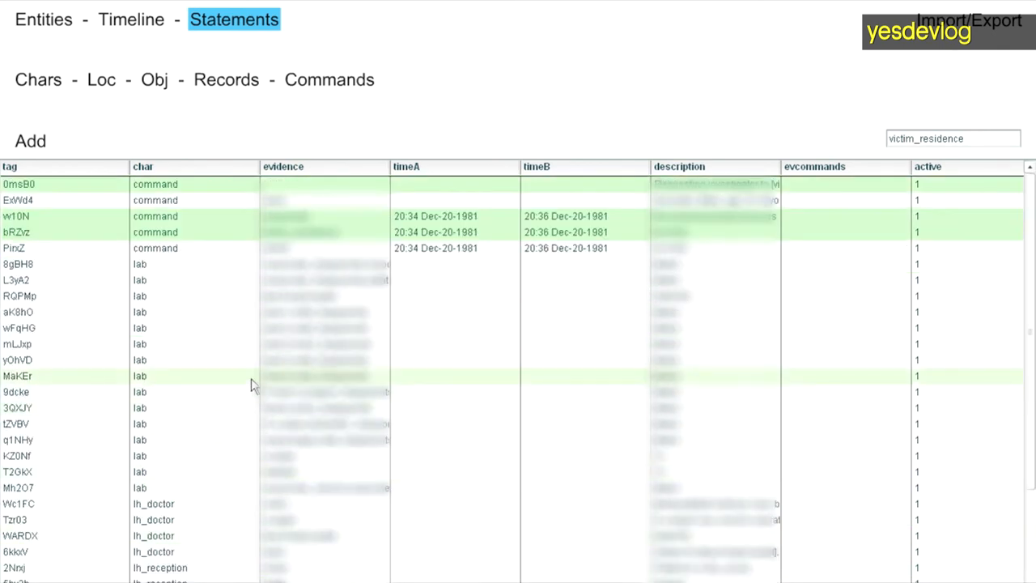
pyautogui.moveTo(628, 478)
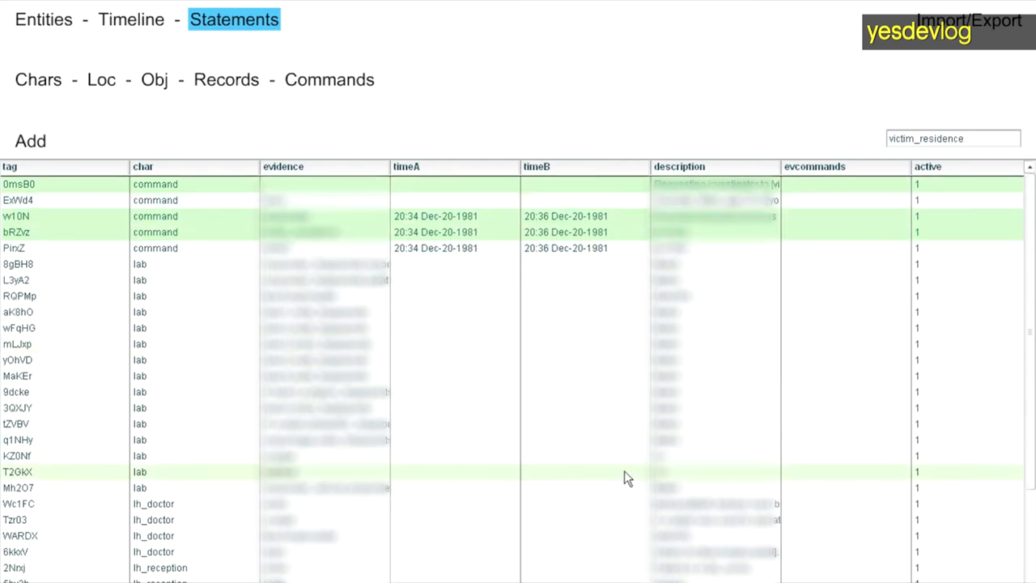
pyautogui.moveTo(623, 473)
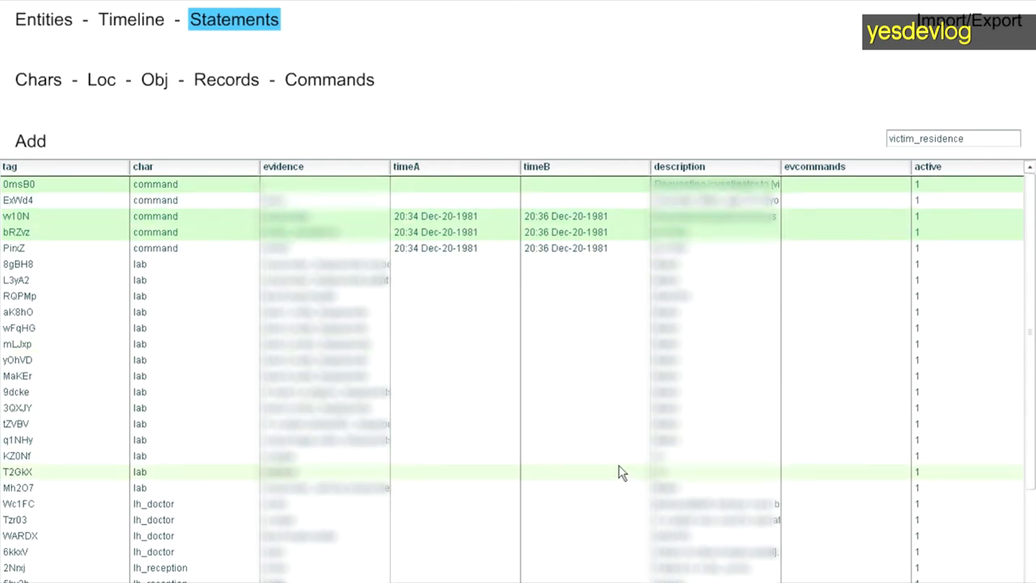
pyautogui.moveTo(594, 476)
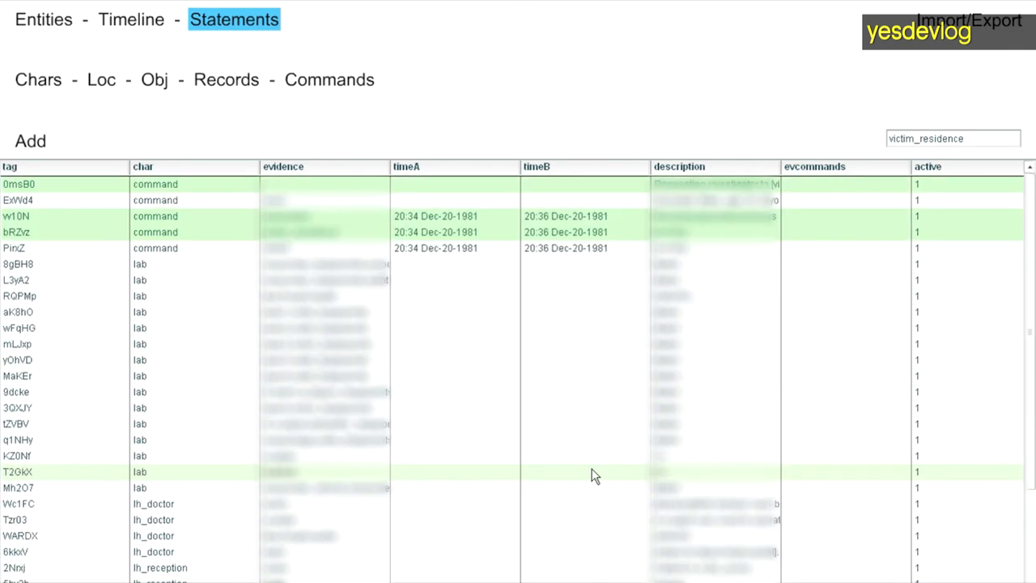
pyautogui.scroll(-3)
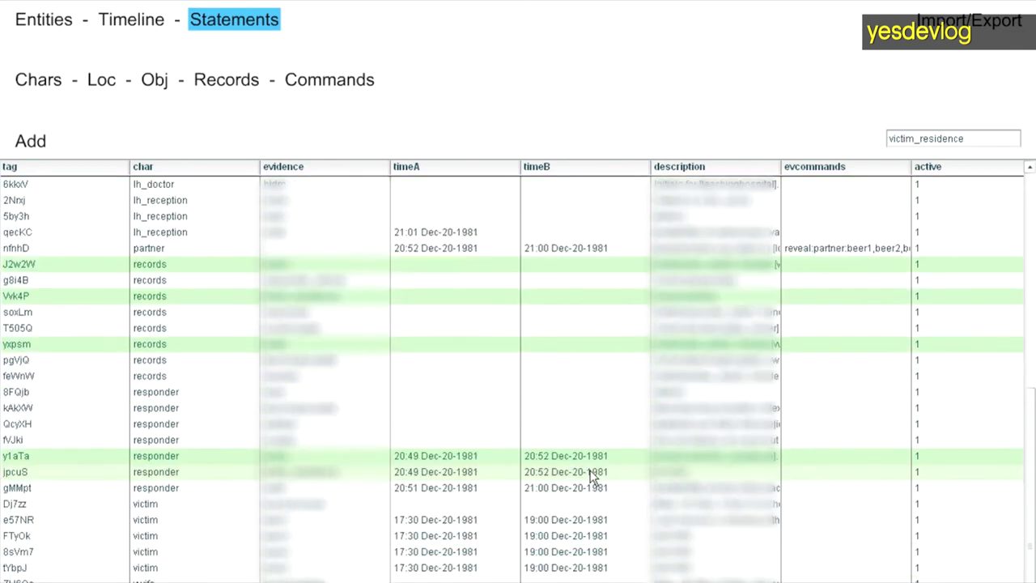
pyautogui.click(43, 20)
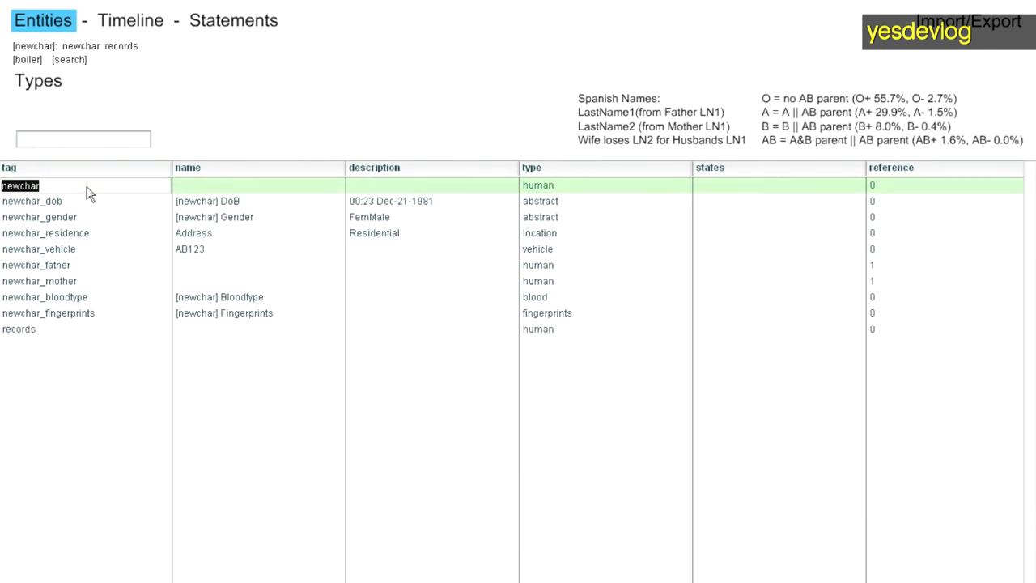
# View newchar's records statement with its auto-filled description, then browse the devlog channel's video list
pyautogui.click(233, 19)
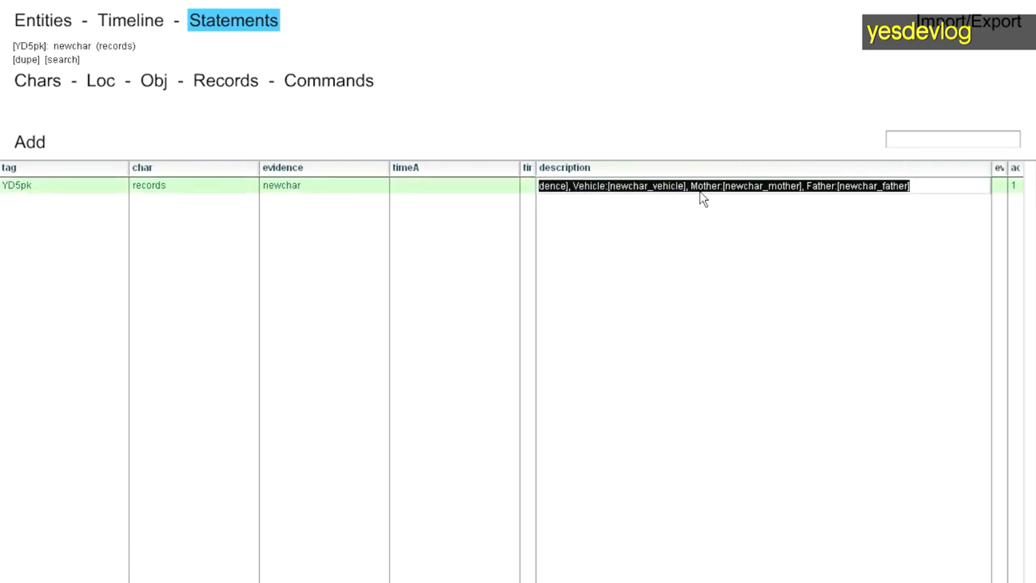
pyautogui.moveTo(812, 236)
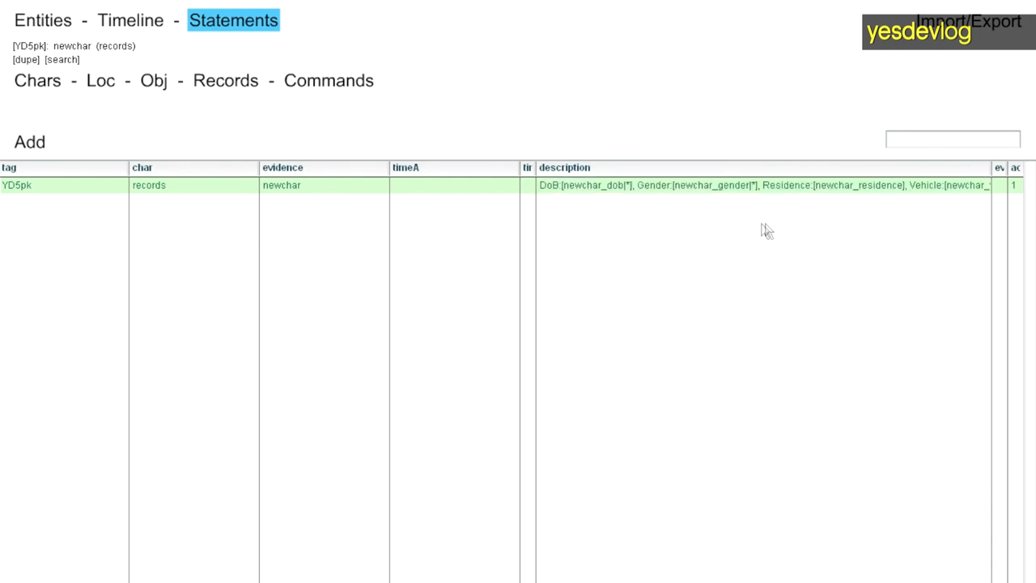
pyautogui.moveTo(635, 110)
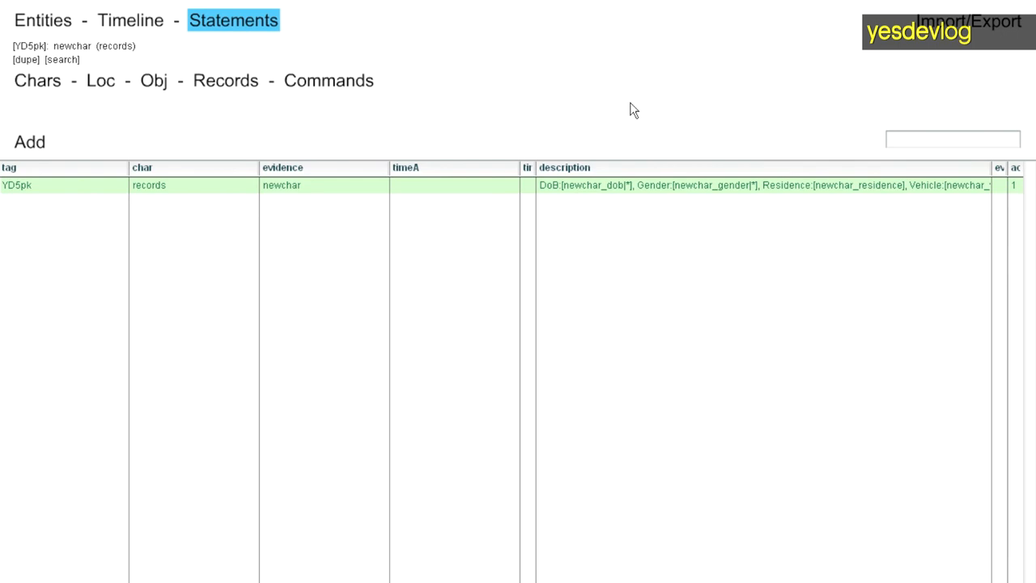
pyautogui.click(42, 20)
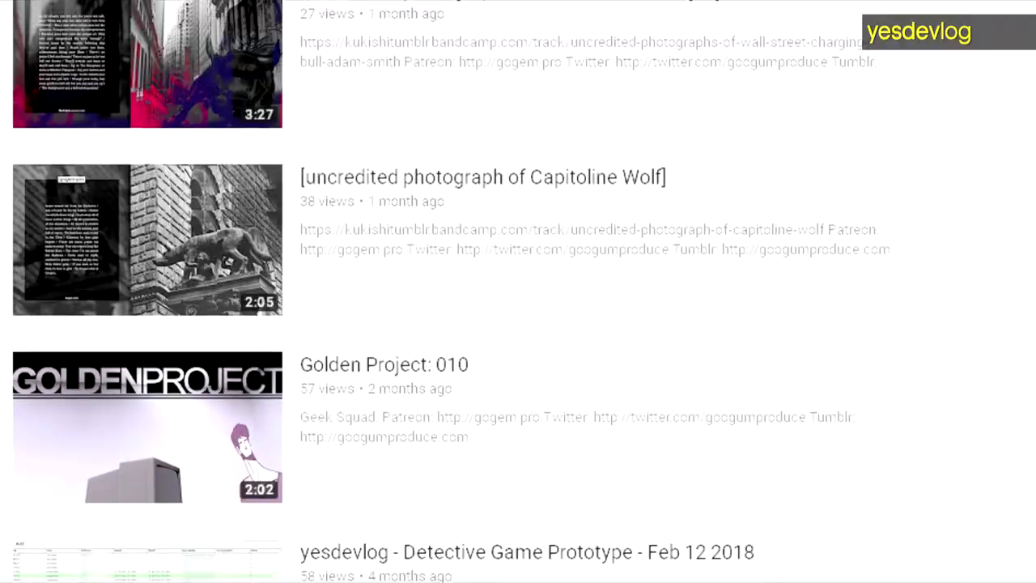
pyautogui.scroll(-3)
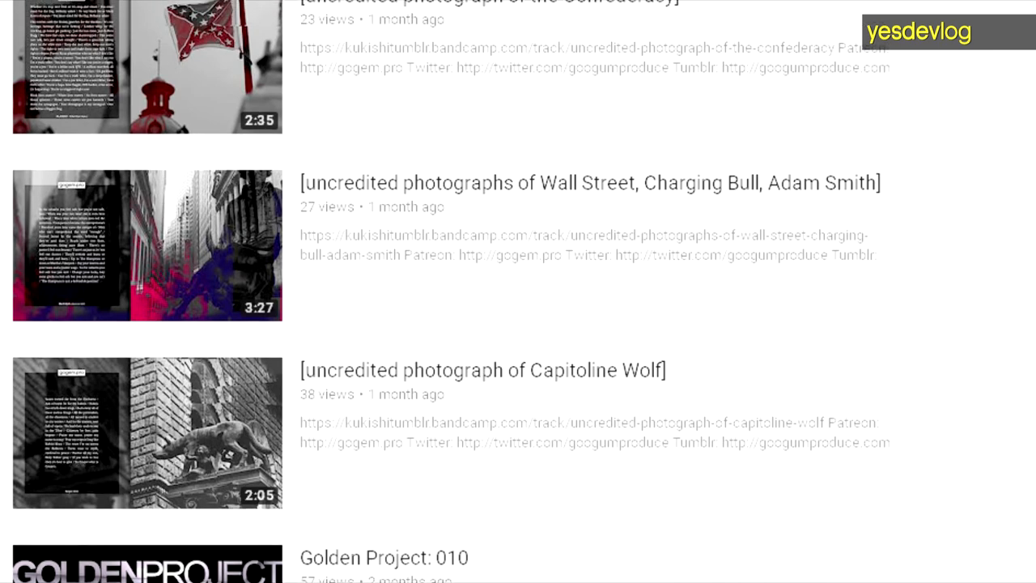
pyautogui.scroll(-3)
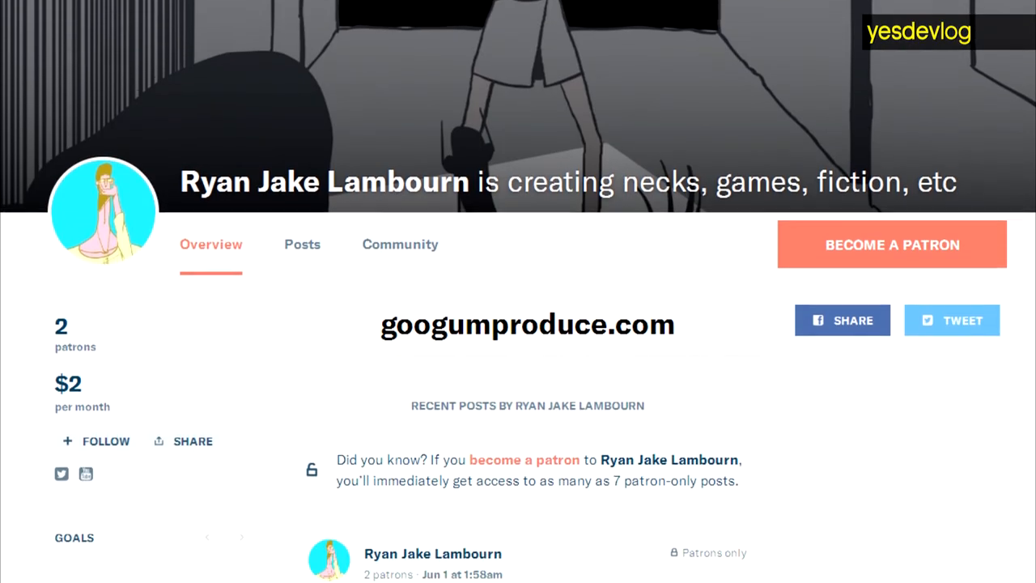
# Scroll from the Patreon page to the r/Kaiji Restricted-RPS post and its adjacent forum thread
pyautogui.scroll(-3)
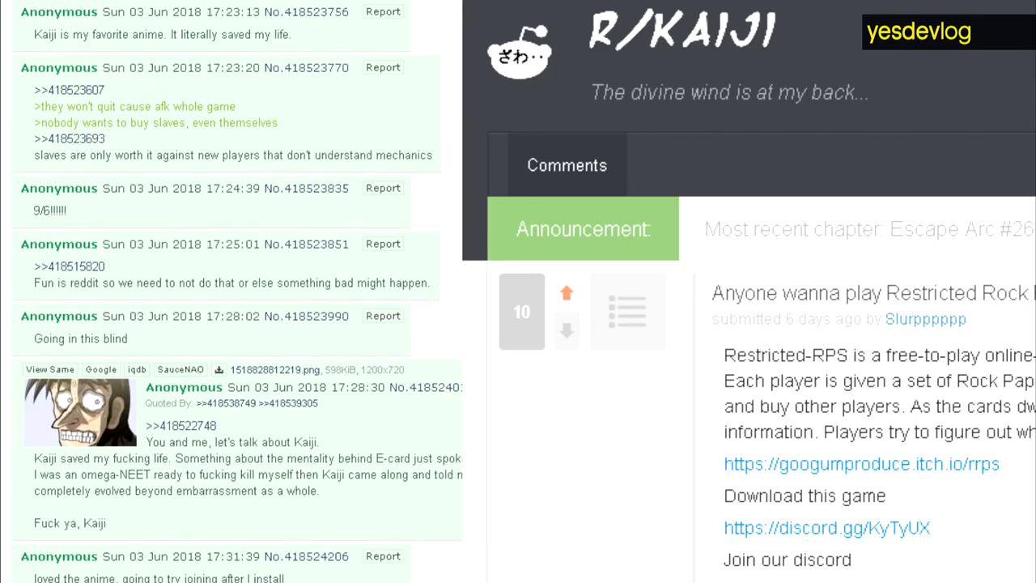
pyautogui.scroll(-3)
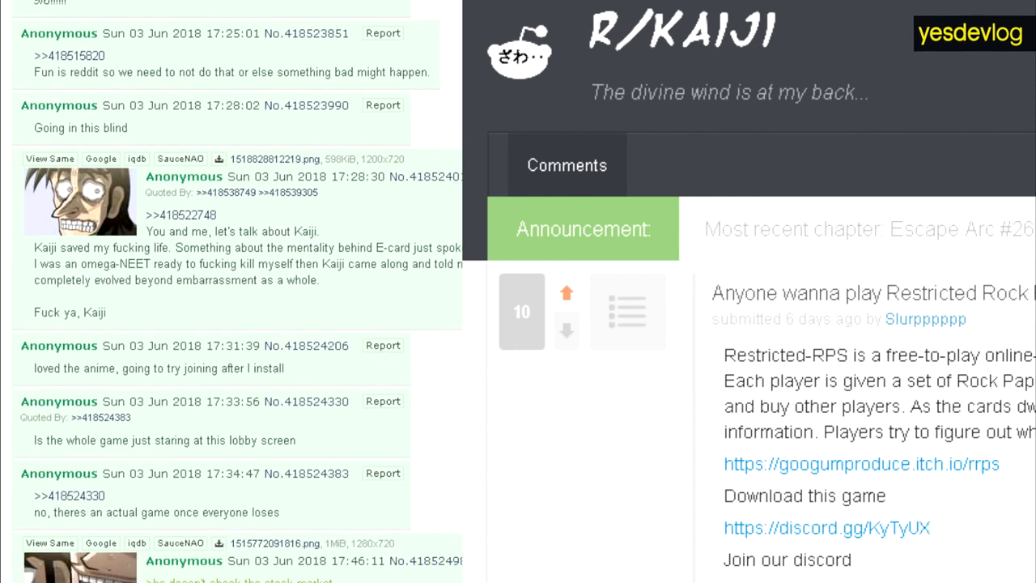
pyautogui.scroll(-3)
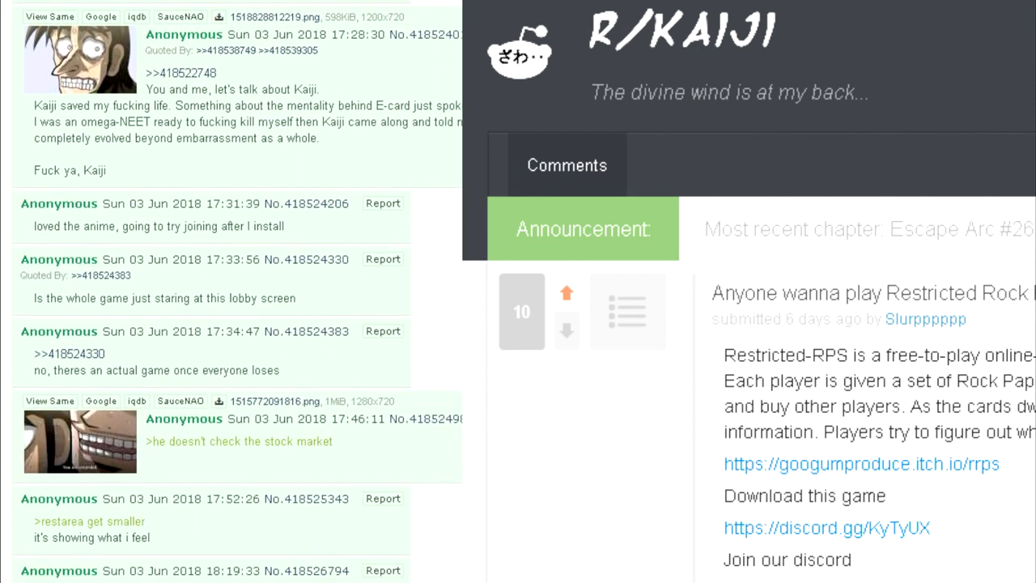